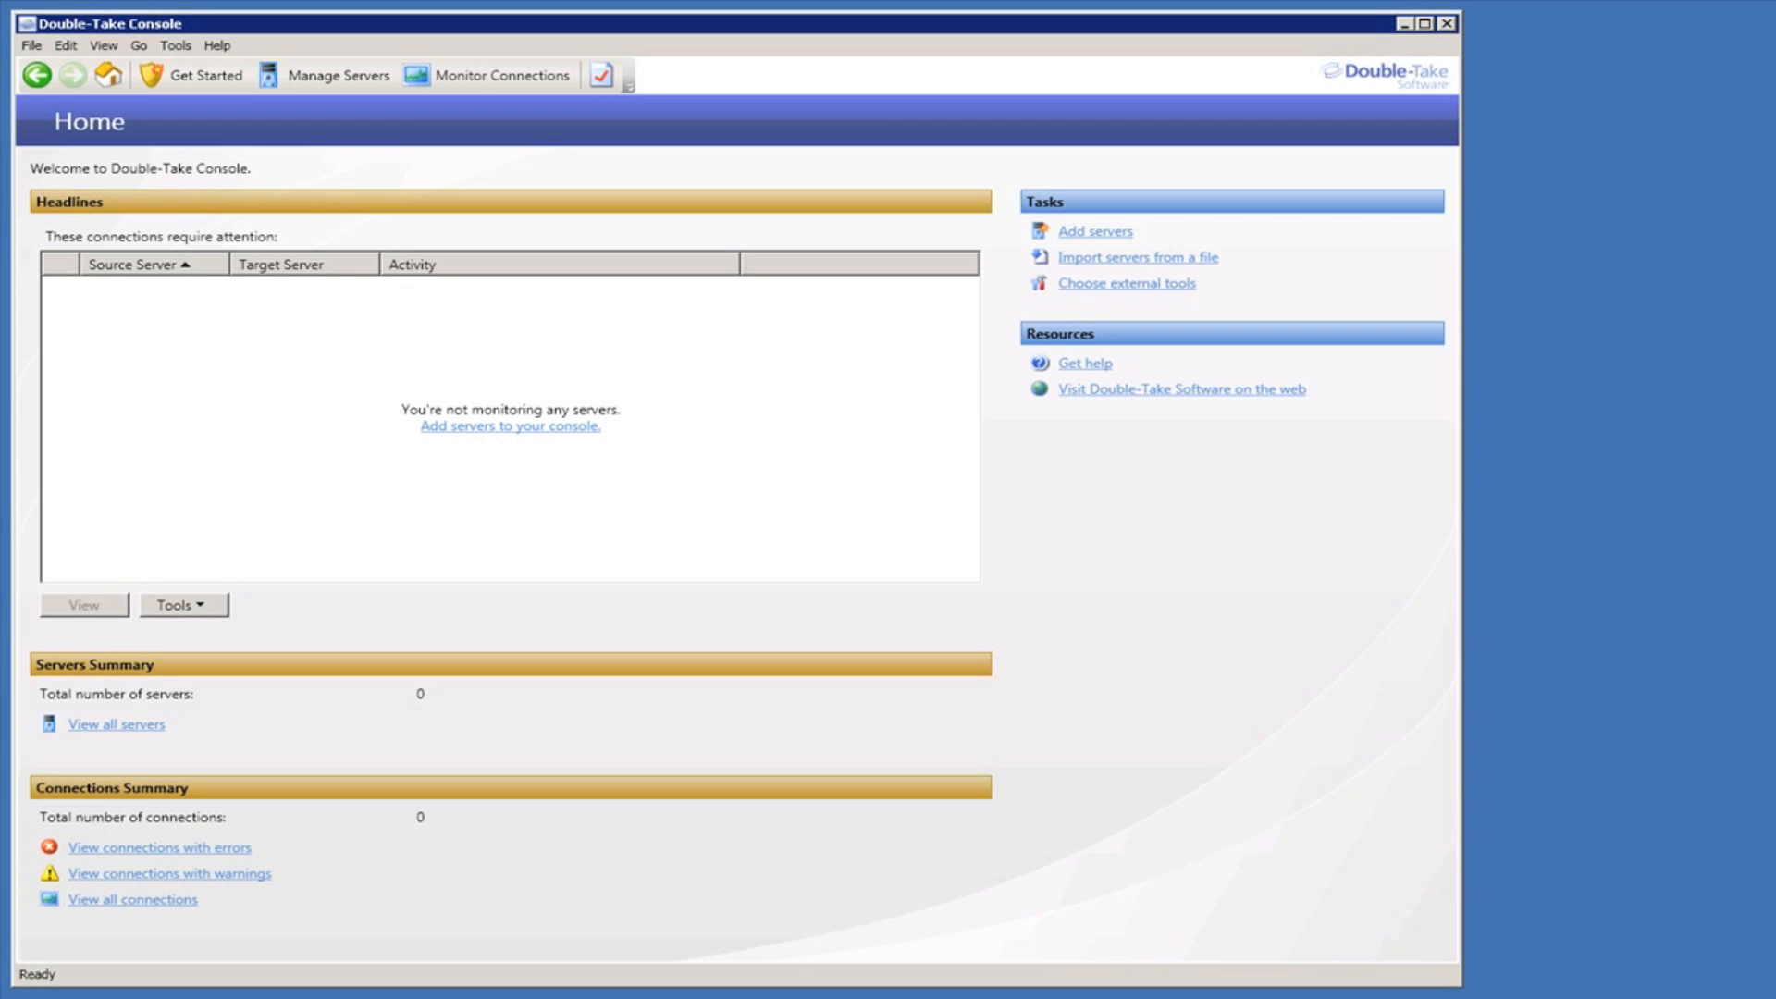
Show the managed servers list of ten HVNODE Hyper-V nodes with activity and version 5.2.1.870
left_click(323, 74)
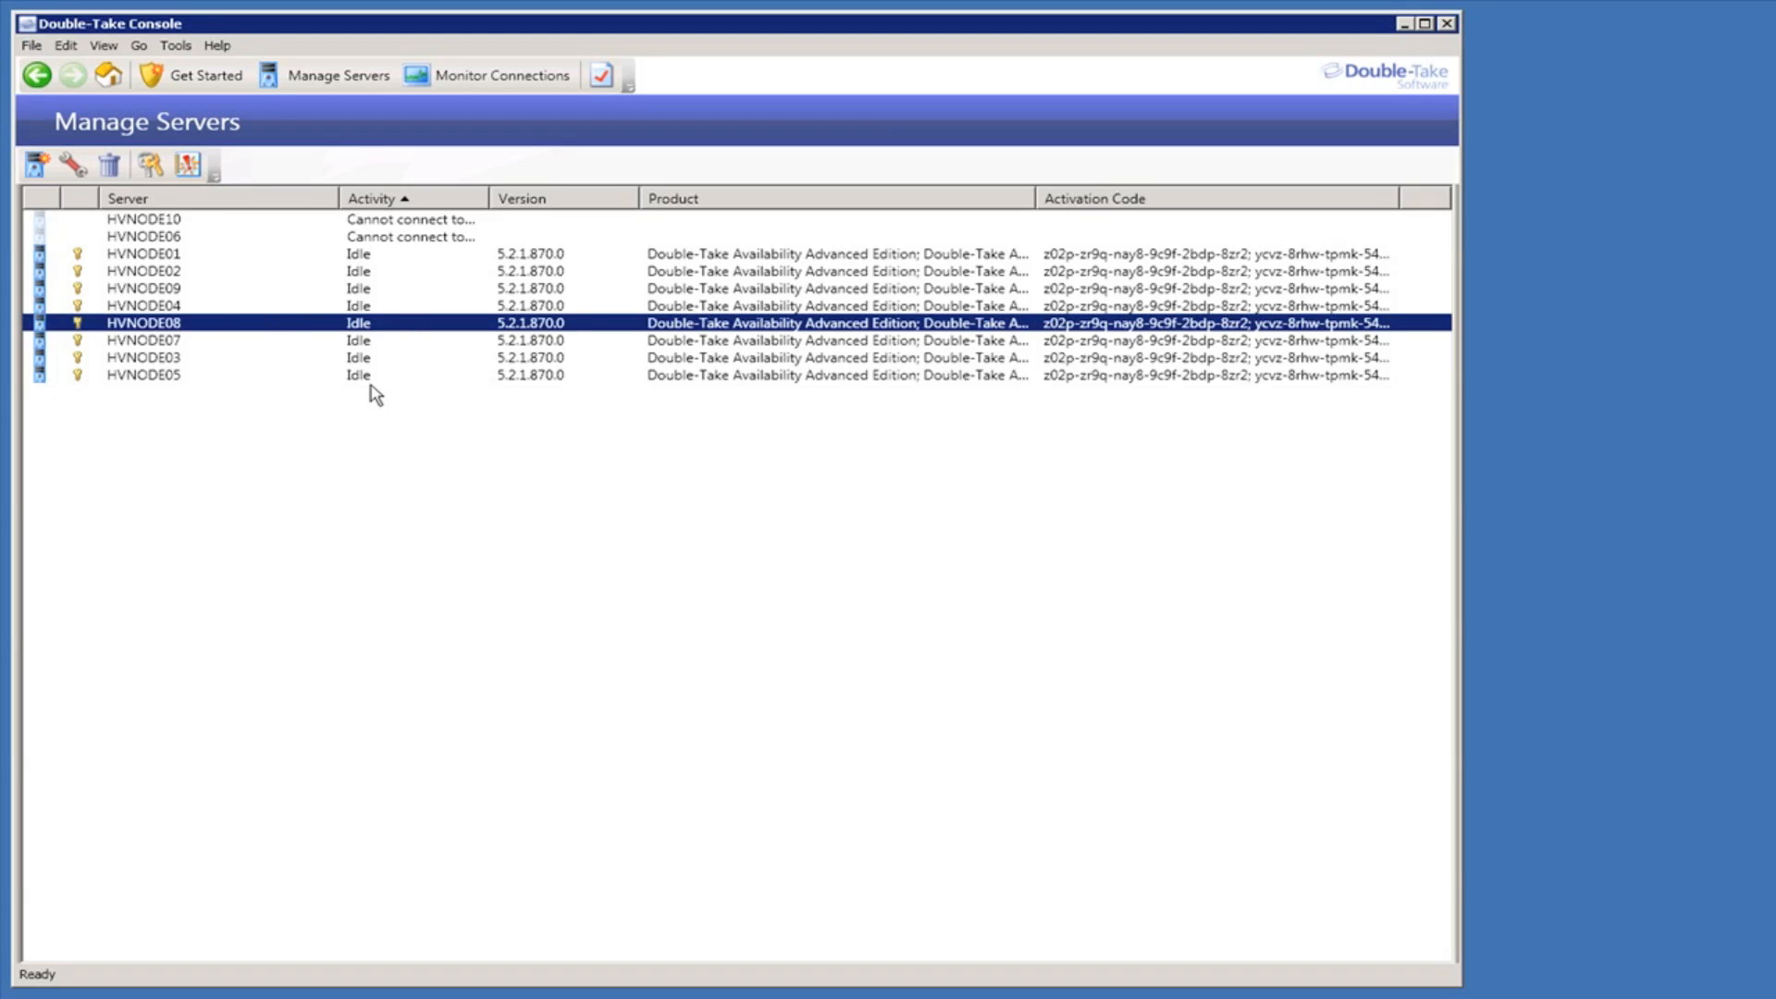
Reverse the Activity sort so idle nodes come first and unreachable ones, including demo4dtrc, last
left_click(375, 198)
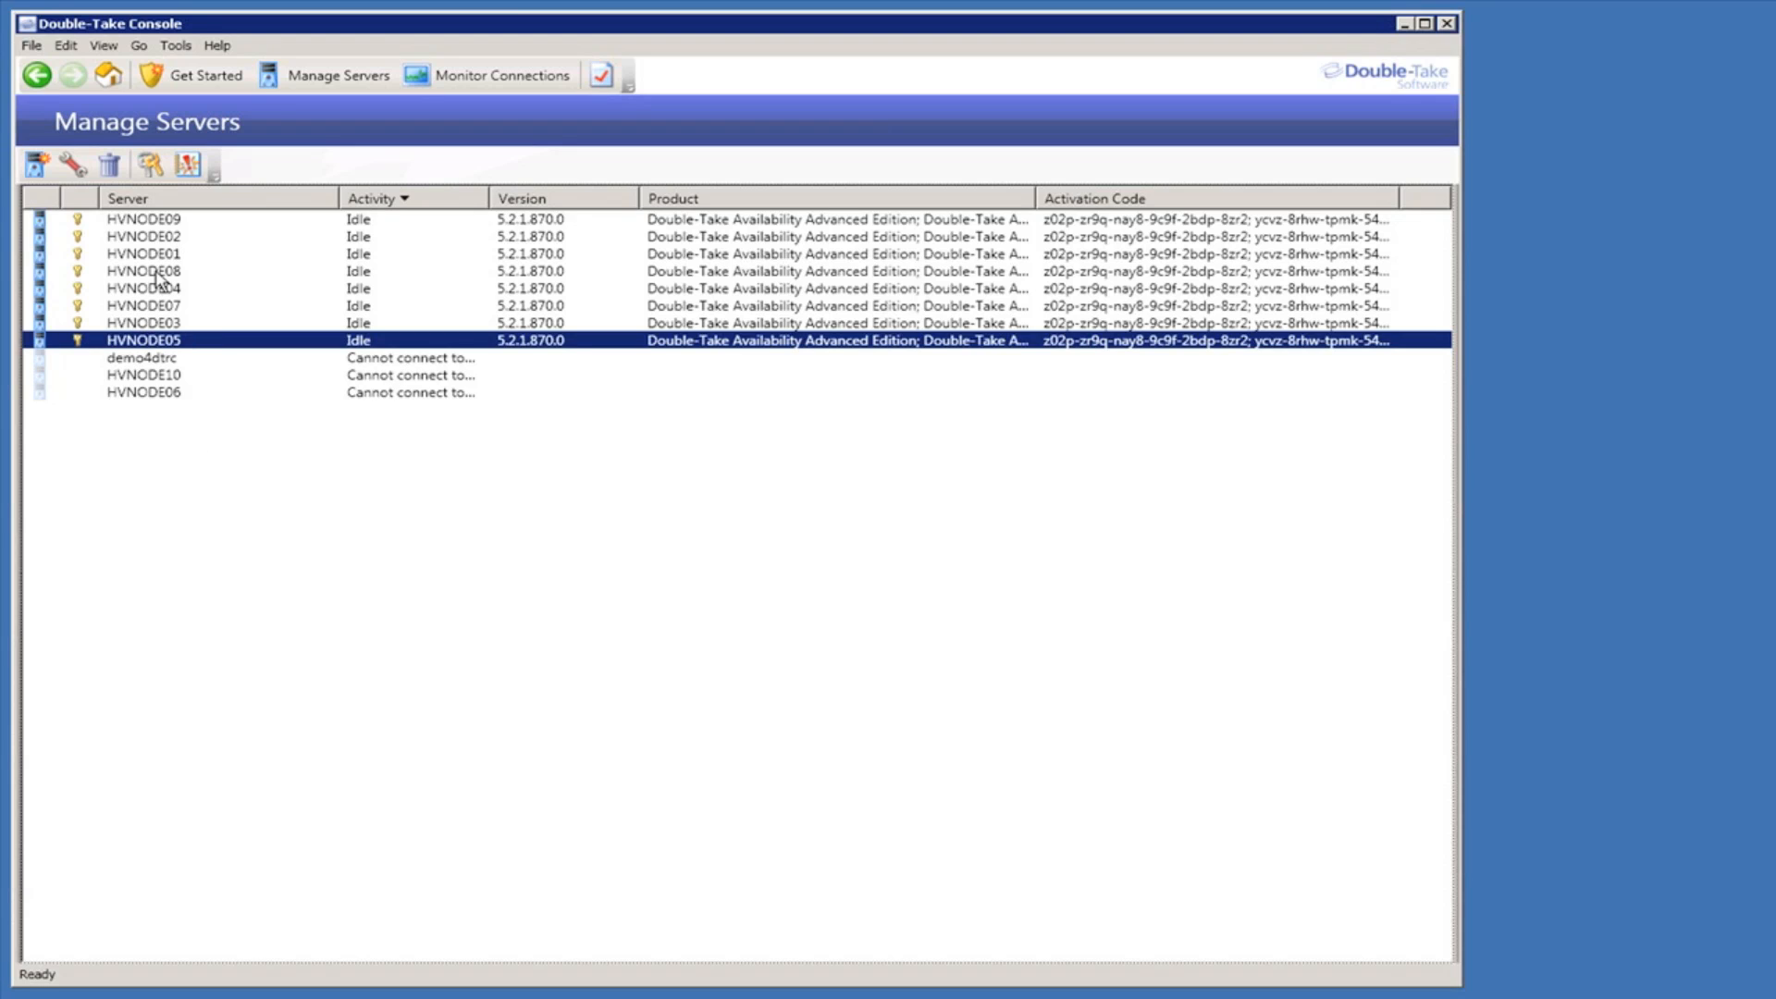
Show HVNODE08's server details: online, idle, port 6325, source connection to HVNODE07
double_click(142, 270)
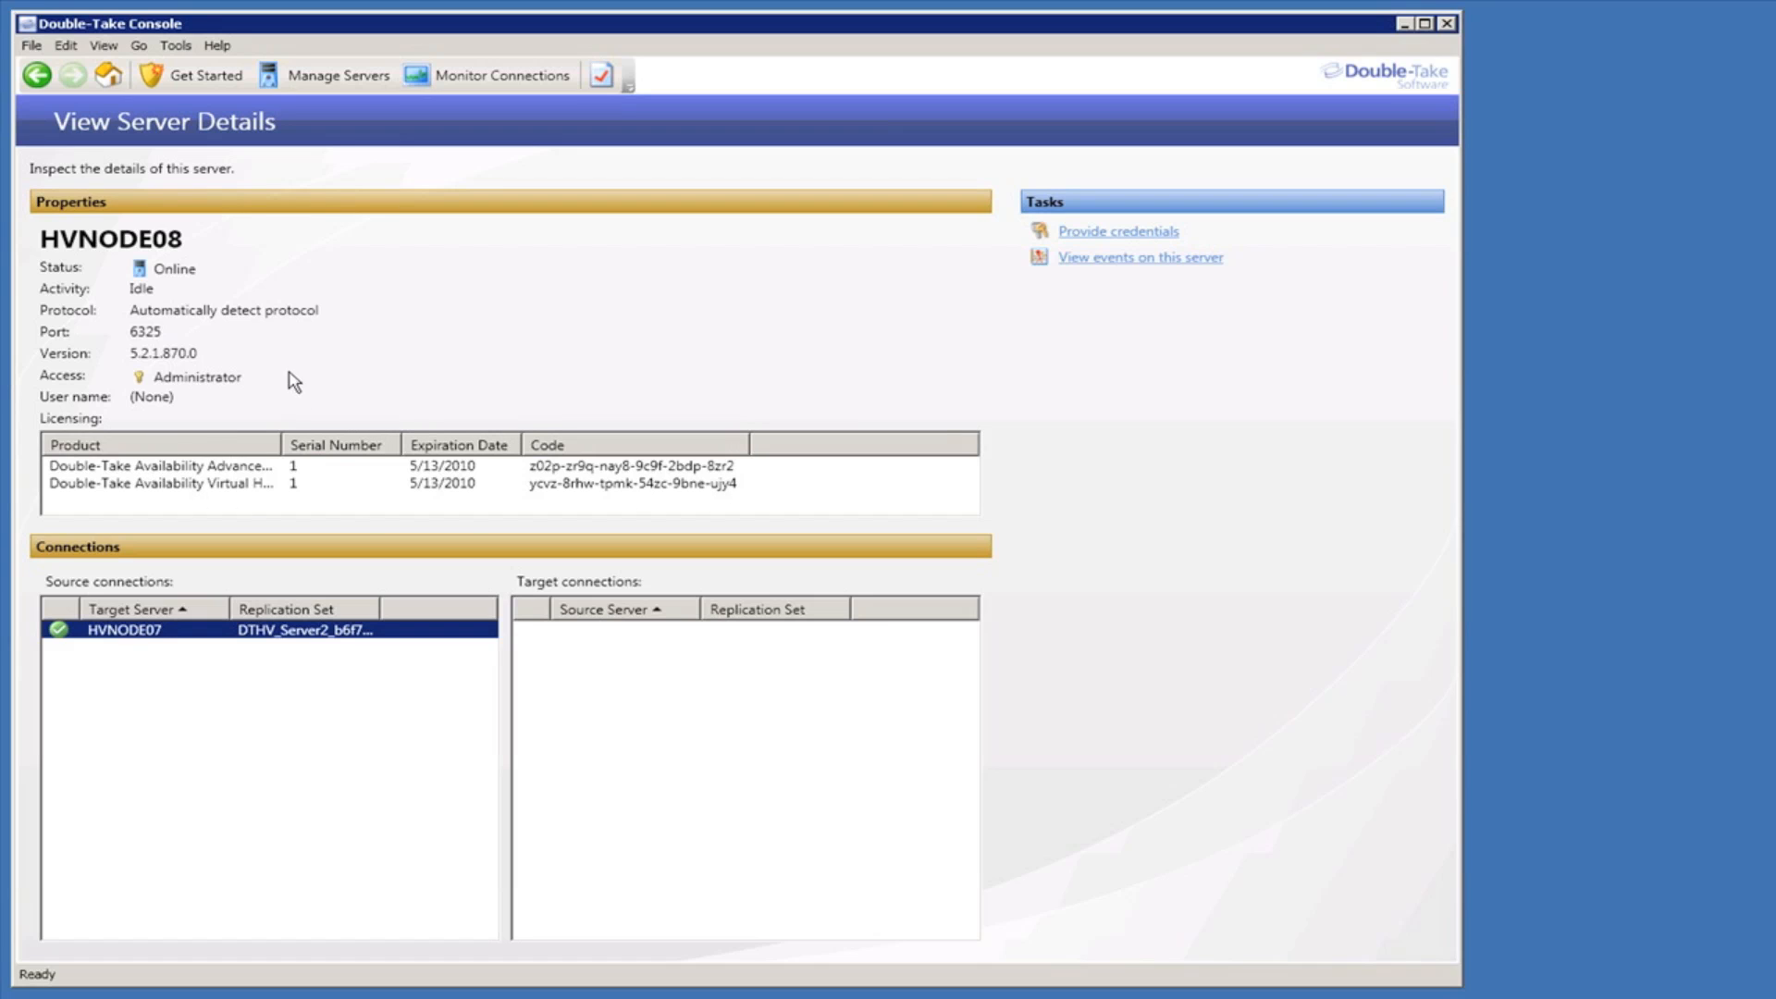
mouse_move(1121, 309)
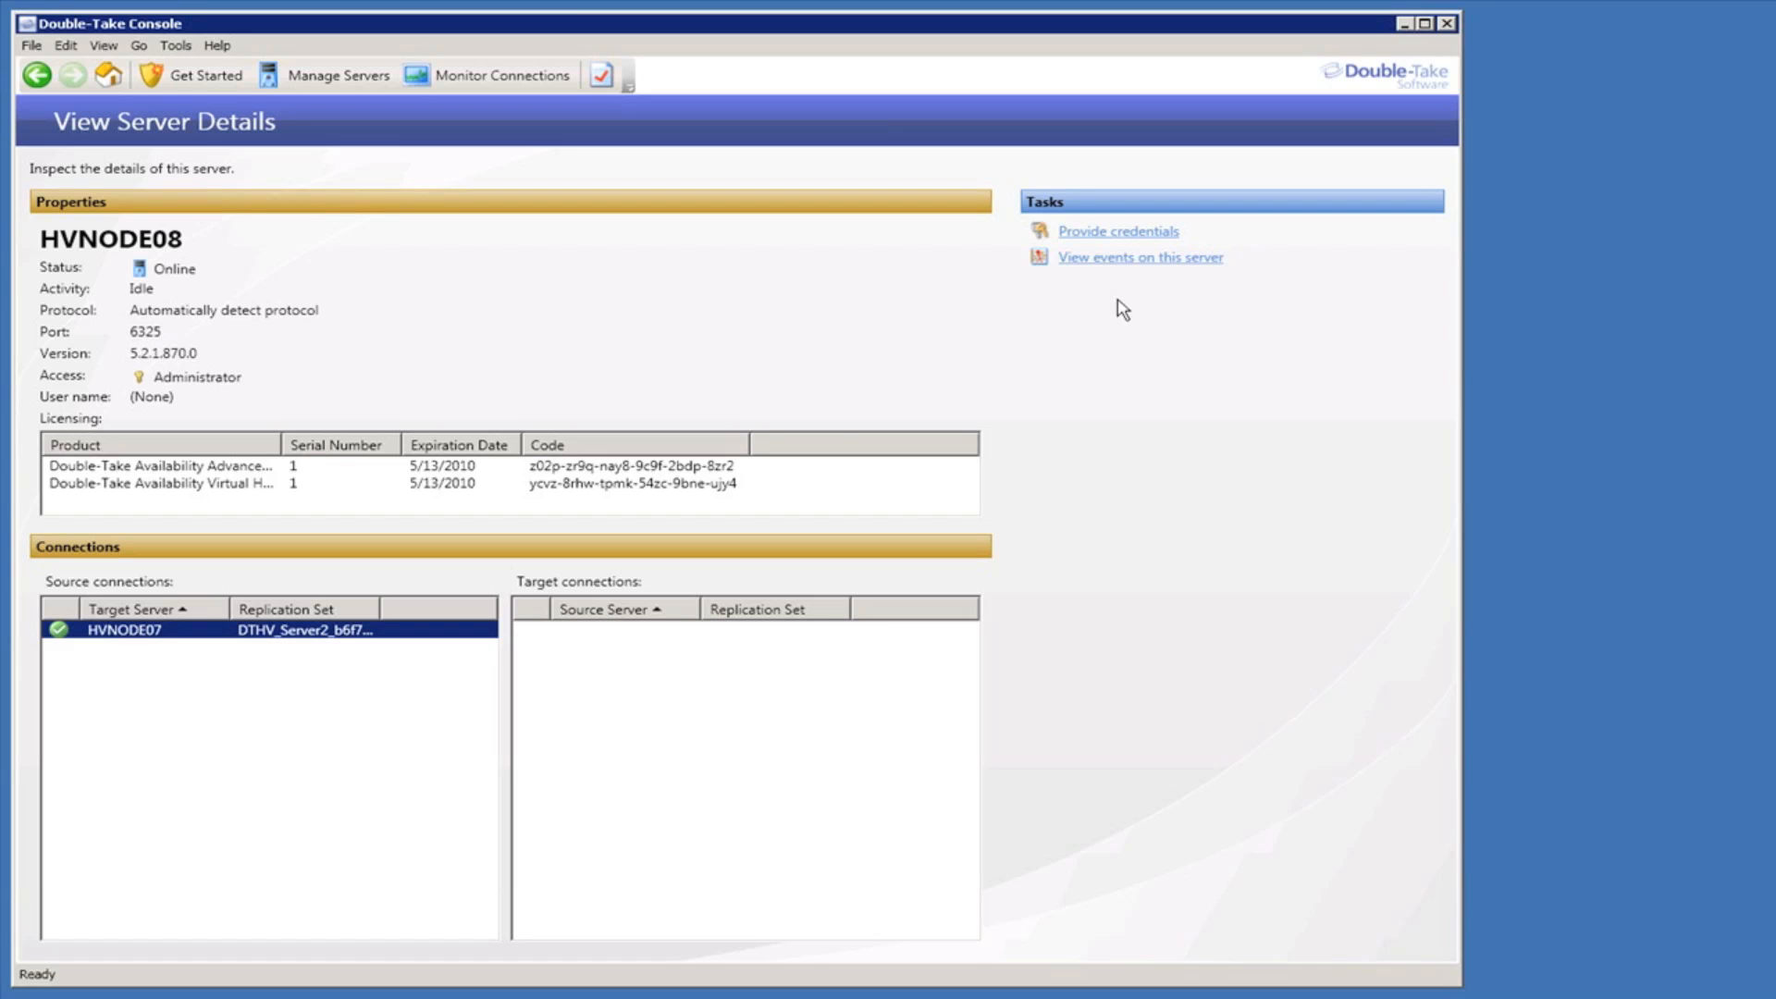